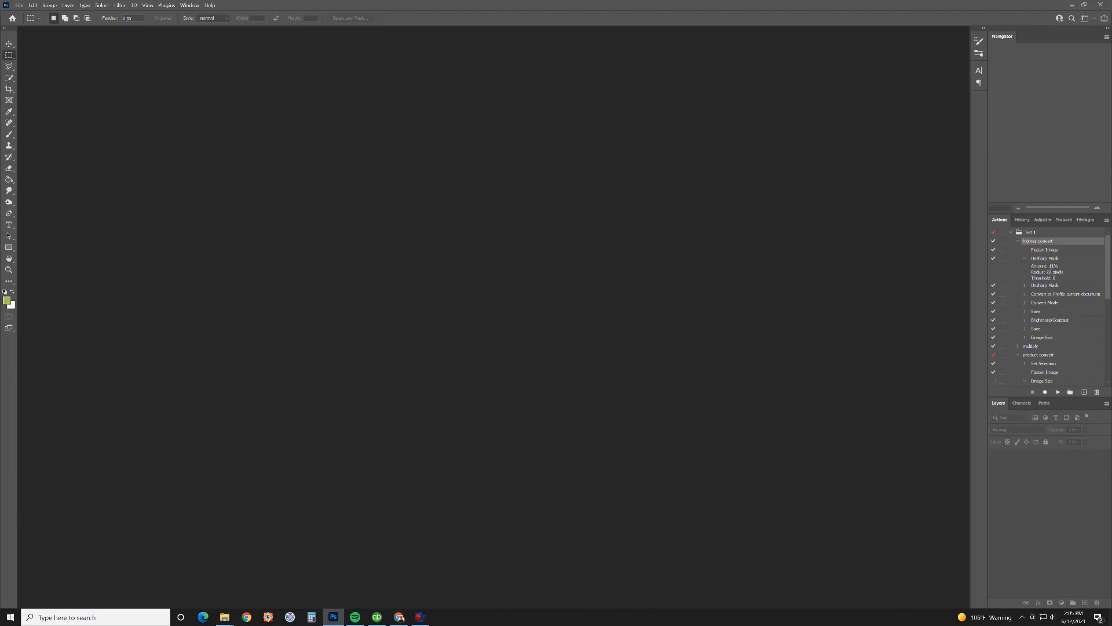
mouse_move(656, 407)
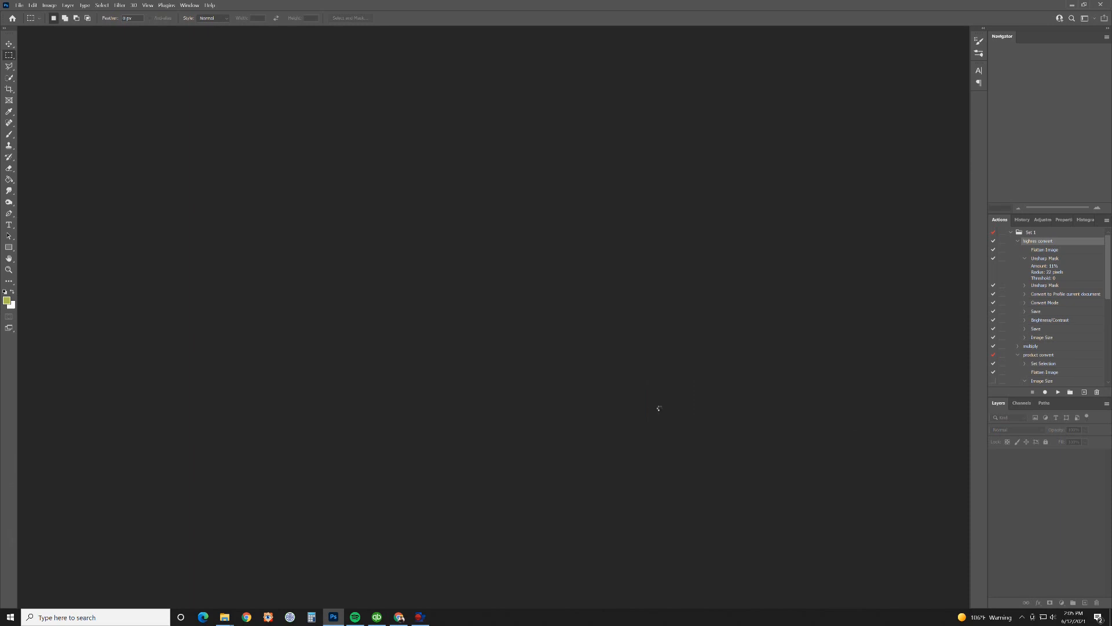
mouse_move(654, 418)
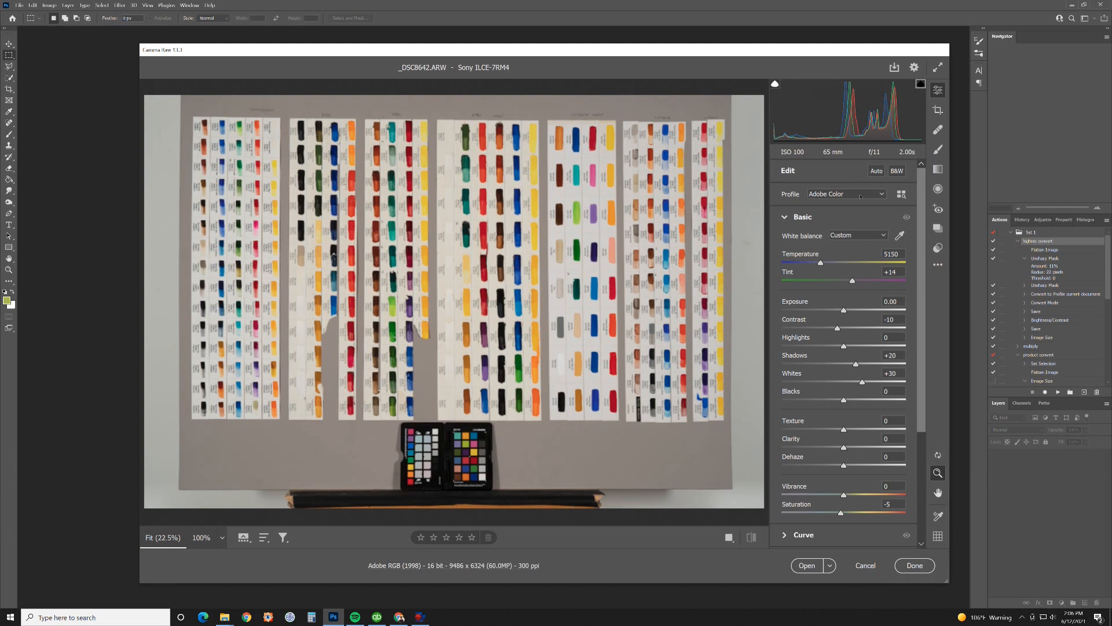
Keep the Adobe Color profile and set white balance to As Shot (temperature 4850, tint +22)
click(879, 194)
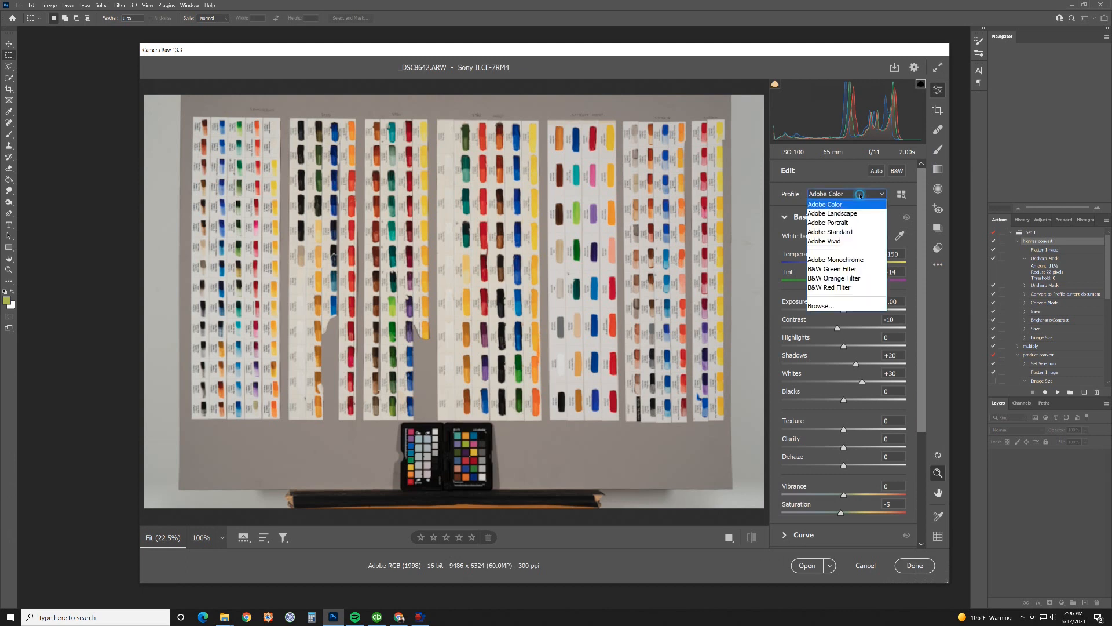
click(882, 234)
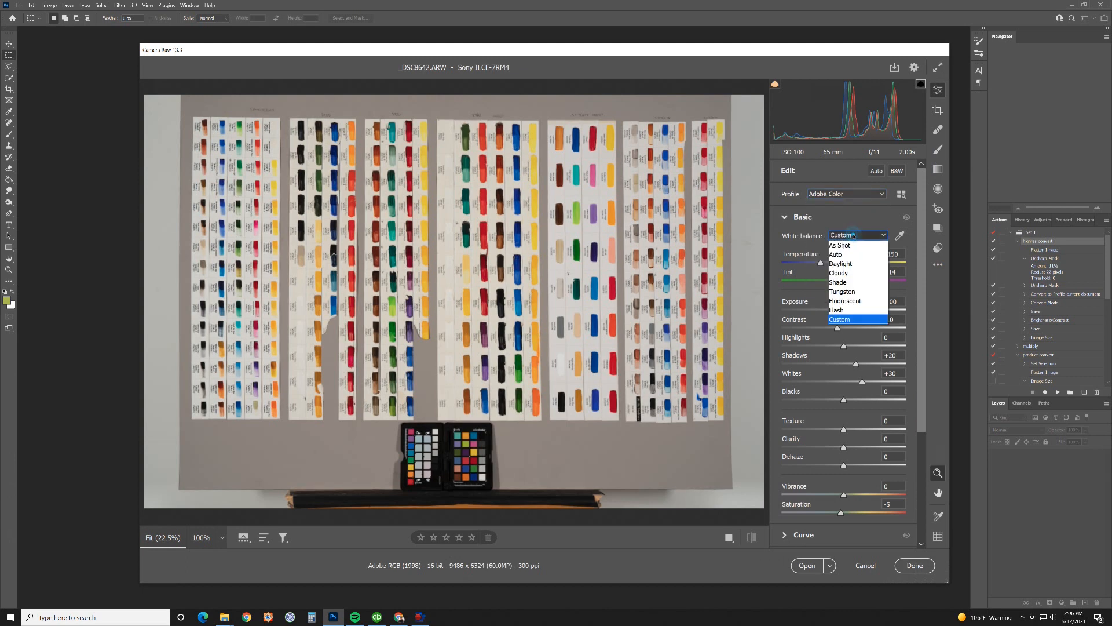
click(840, 244)
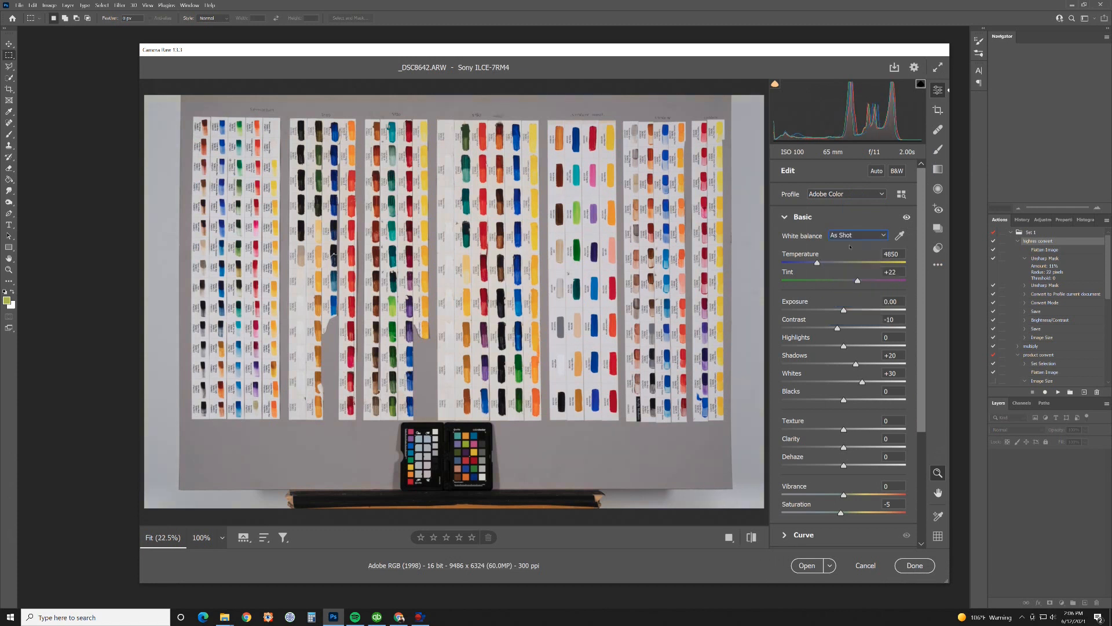